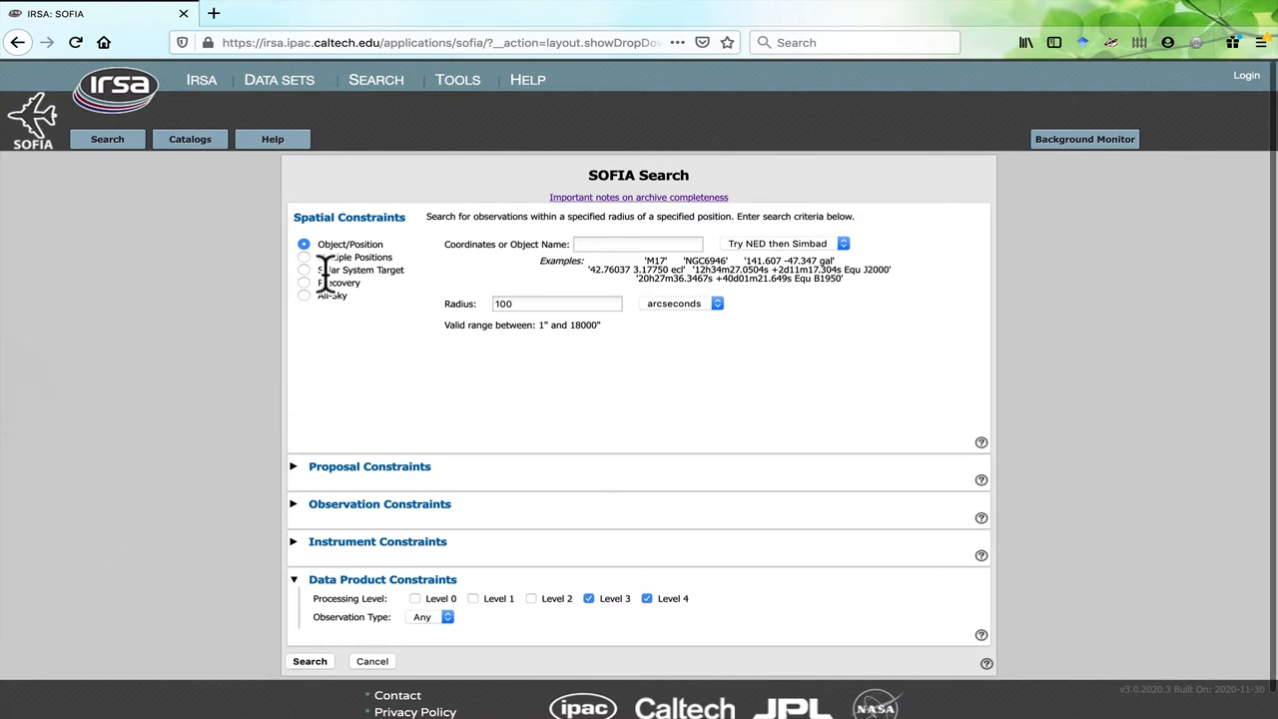
Choose a Solar System Target search and set the target to 52 Europa (NAIF ID 2000052)
{"action": "left_click", "coordinate": [304, 270]}
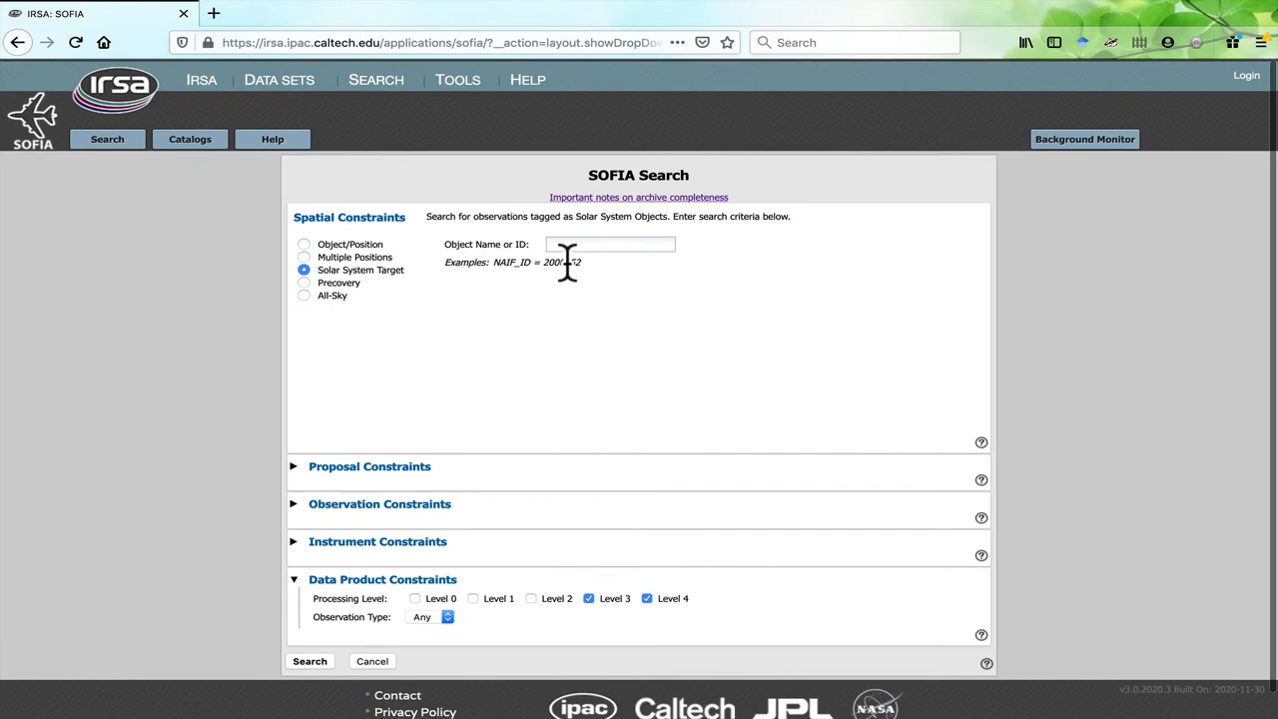
{"action": "left_click", "coordinate": [611, 244]}
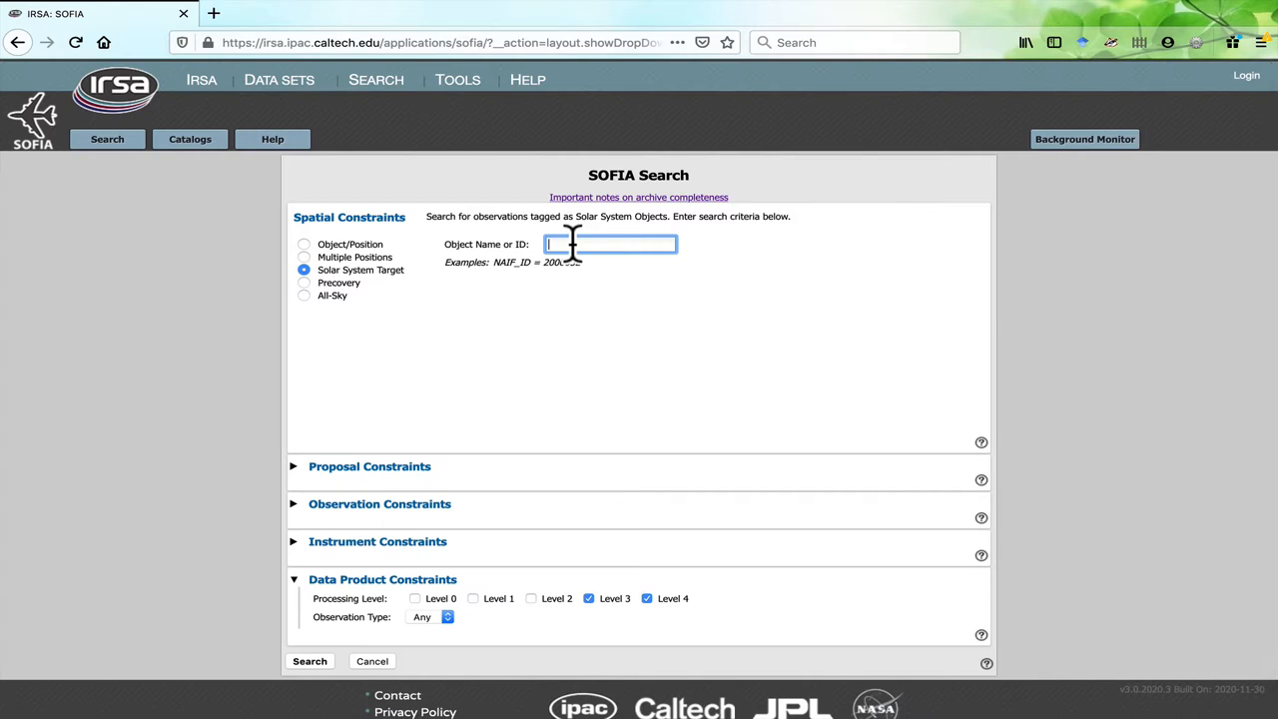
{"action": "mouse_move", "coordinate": [571, 257]}
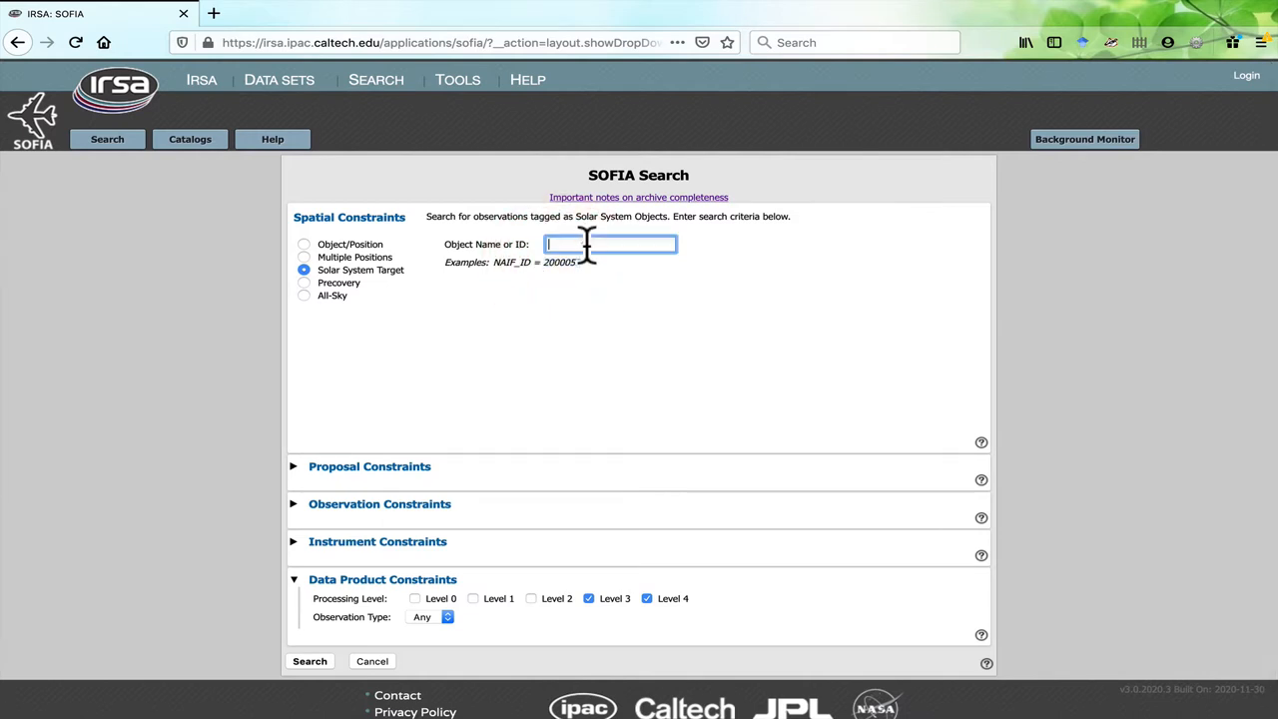
{"action": "type", "text": "2000052"}
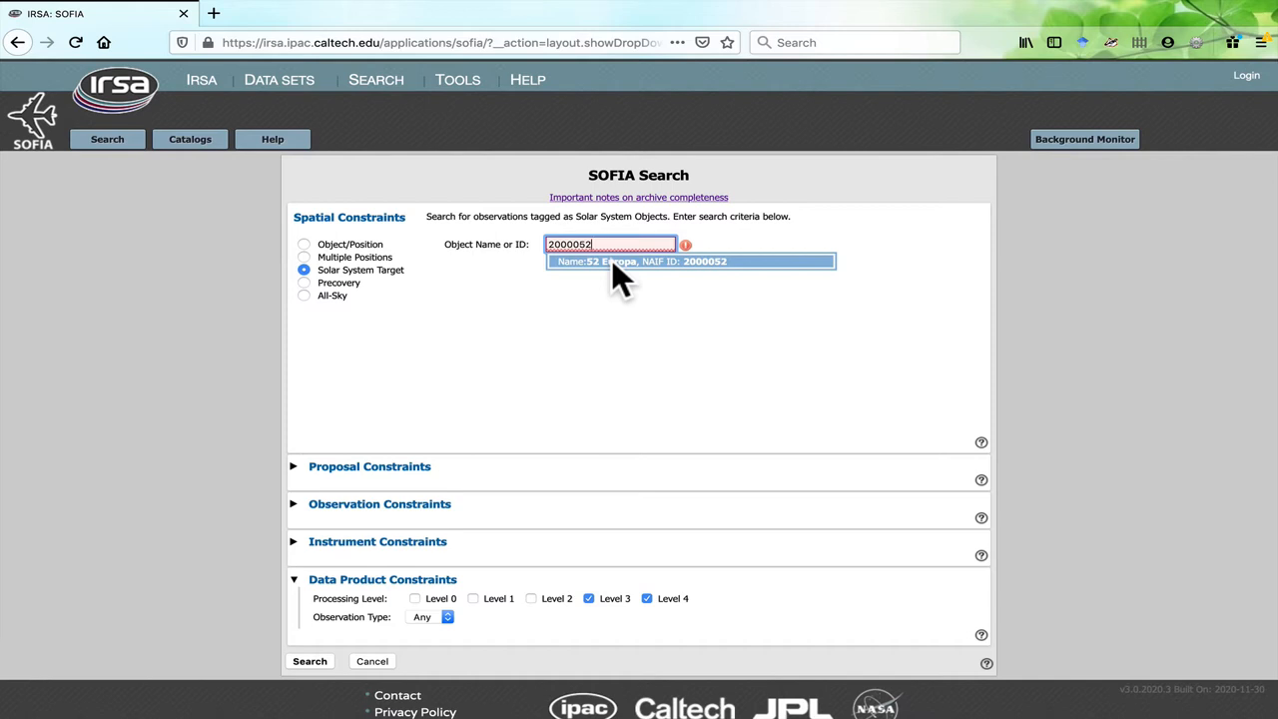
{"action": "left_click", "coordinate": [689, 259]}
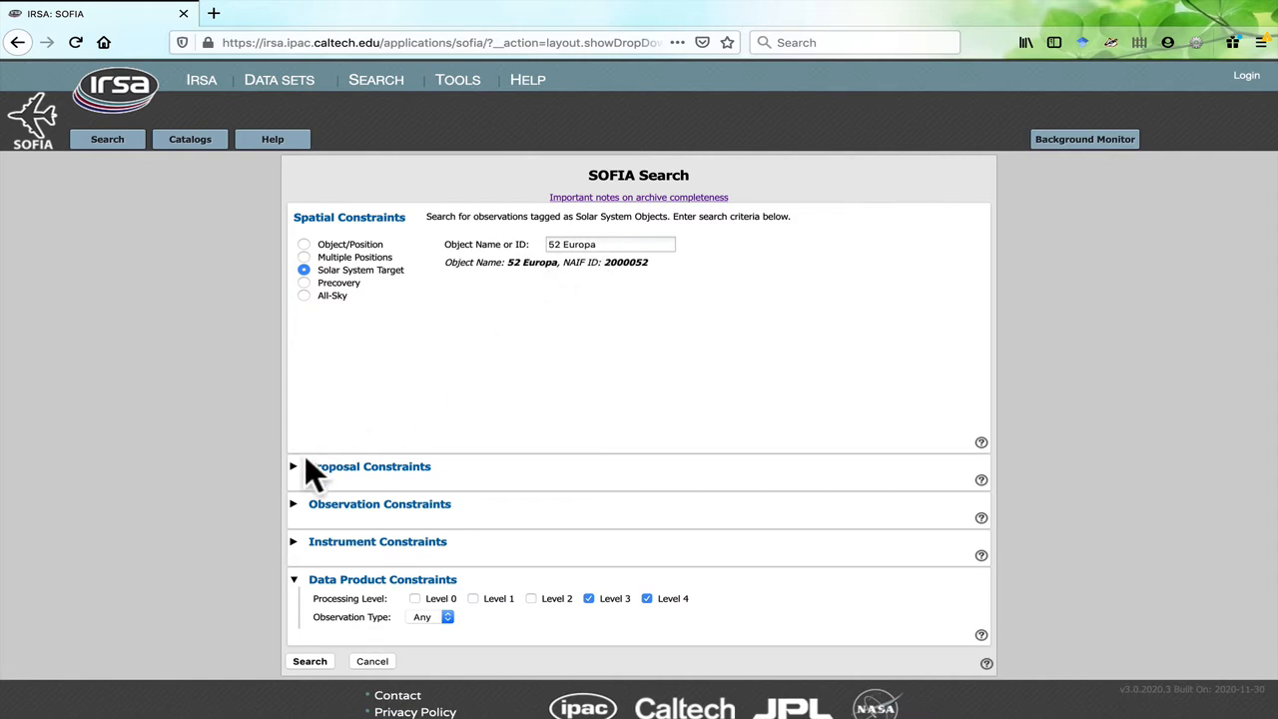
Expand the additional constraint sections and run the search for Europa observations
{"action": "left_click", "coordinate": [295, 467]}
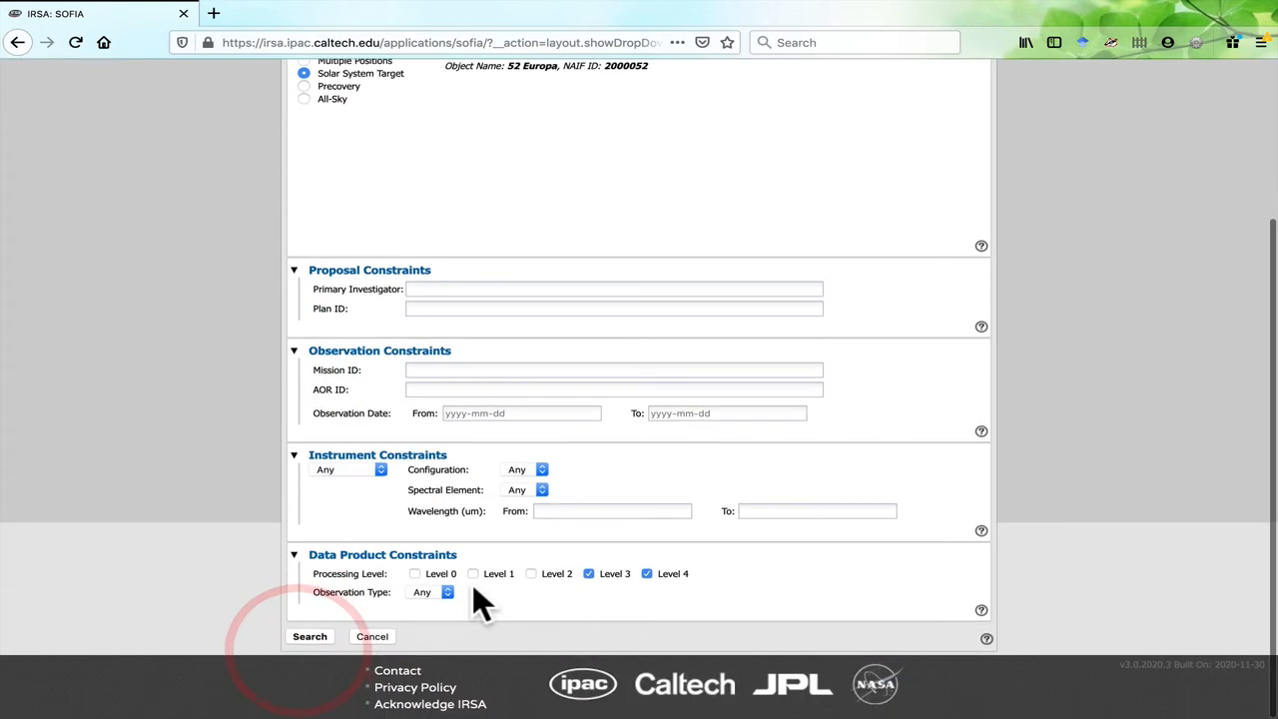
{"action": "mouse_move", "coordinate": [395, 563]}
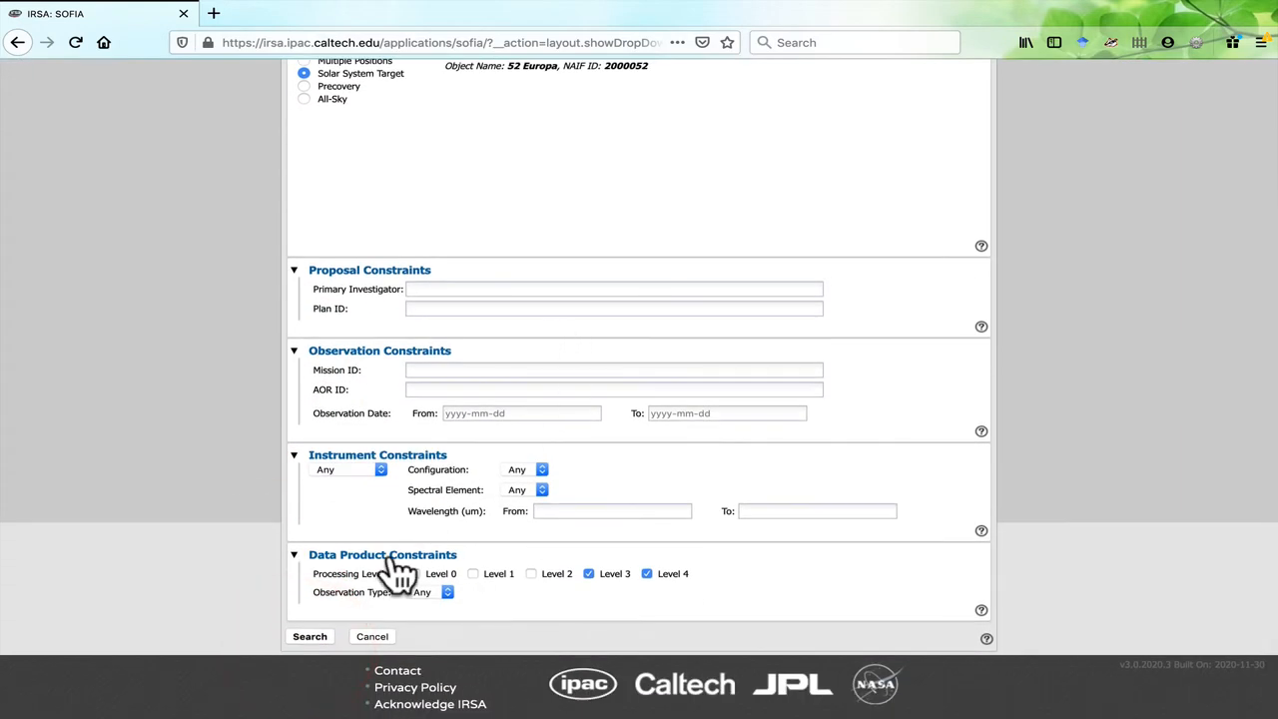
{"action": "left_click", "coordinate": [310, 635]}
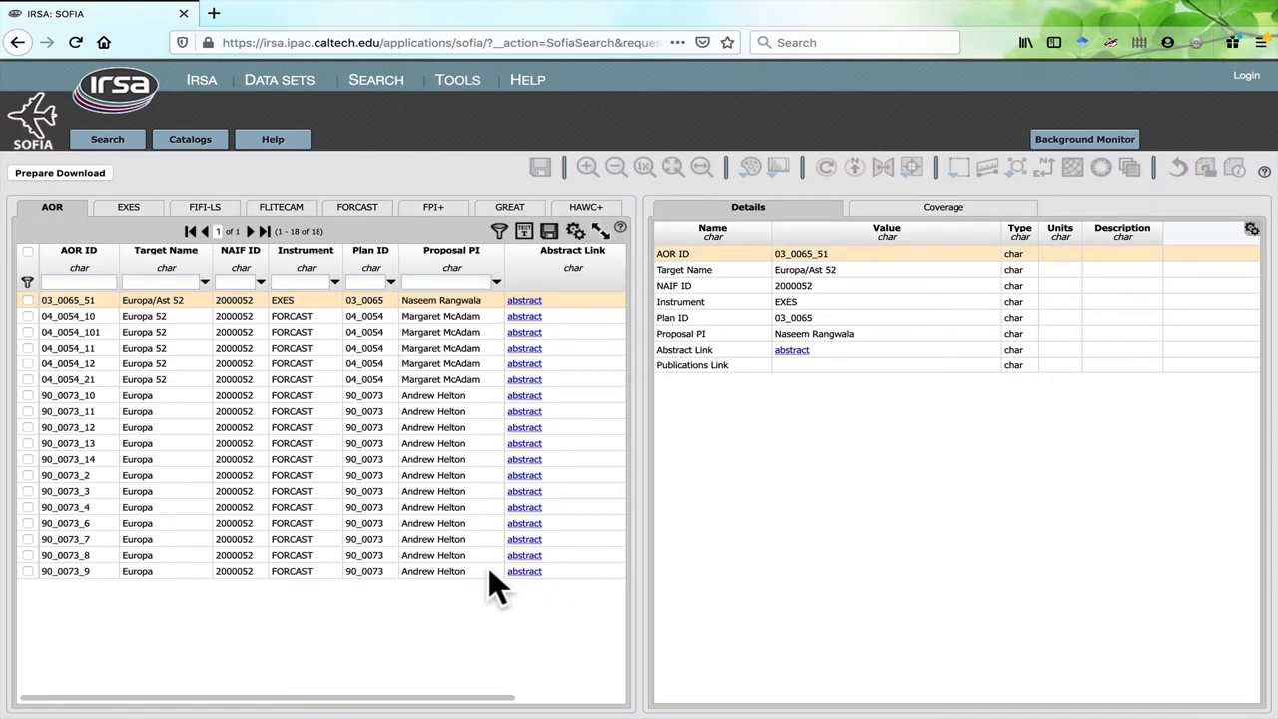
{"action": "mouse_move", "coordinate": [56, 209]}
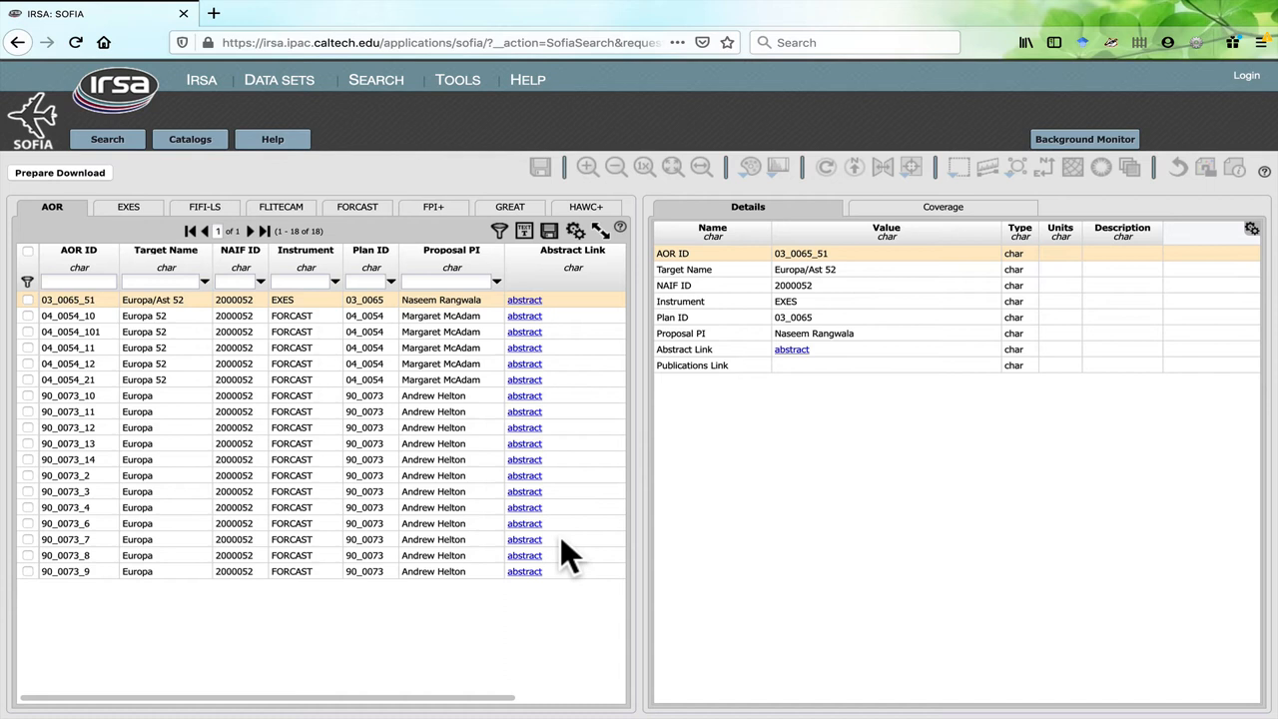
{"action": "mouse_move", "coordinate": [411, 258]}
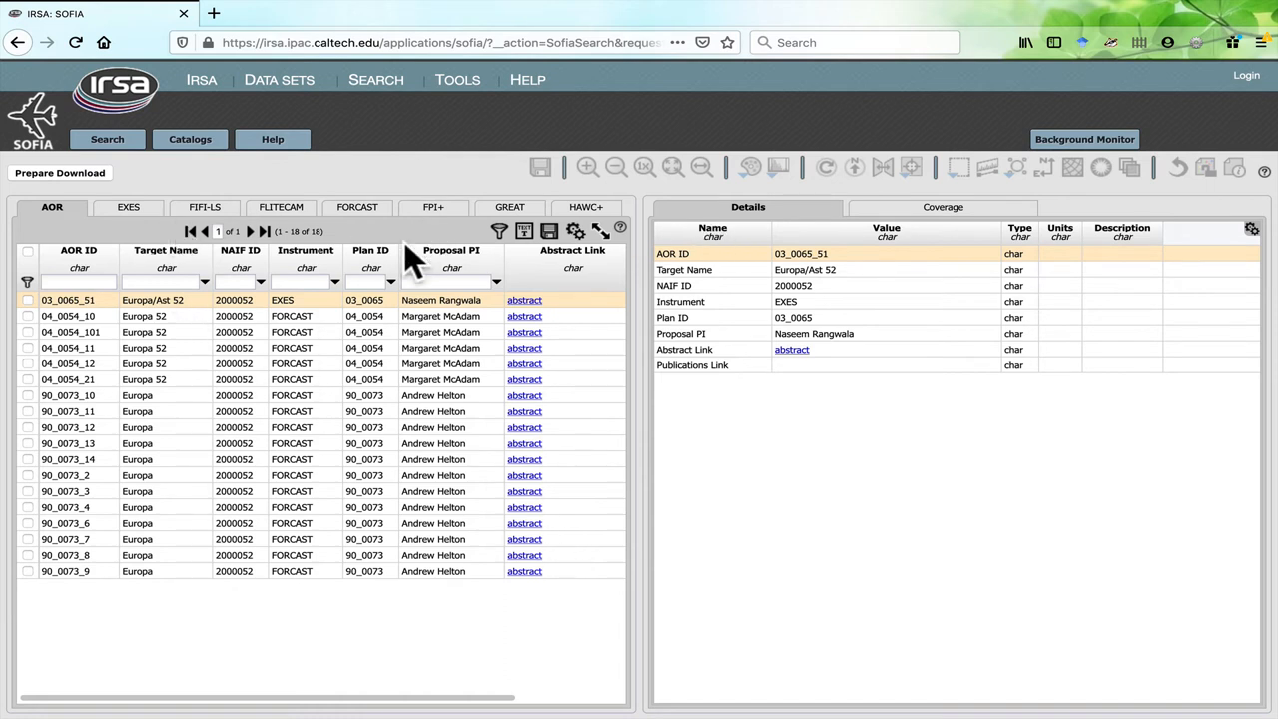
{"action": "mouse_move", "coordinate": [312, 316]}
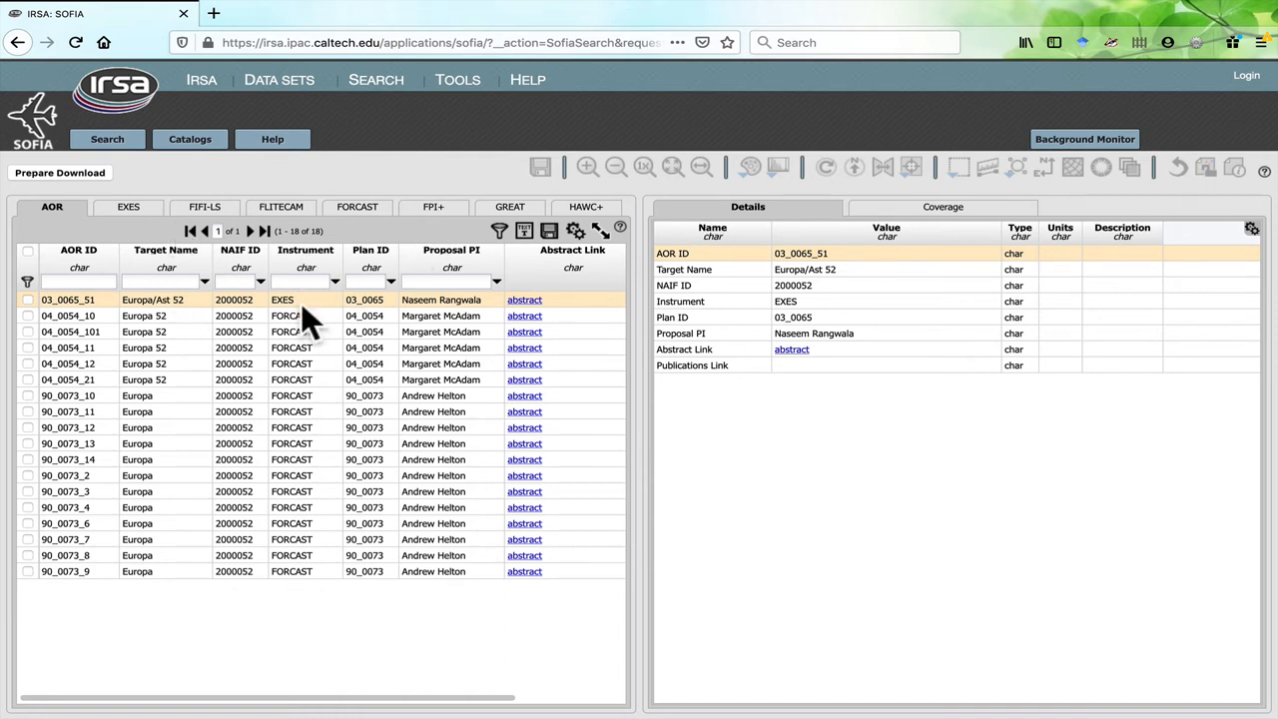
Filter the Europa results to the nine EXES observations
{"action": "left_click", "coordinate": [128, 206]}
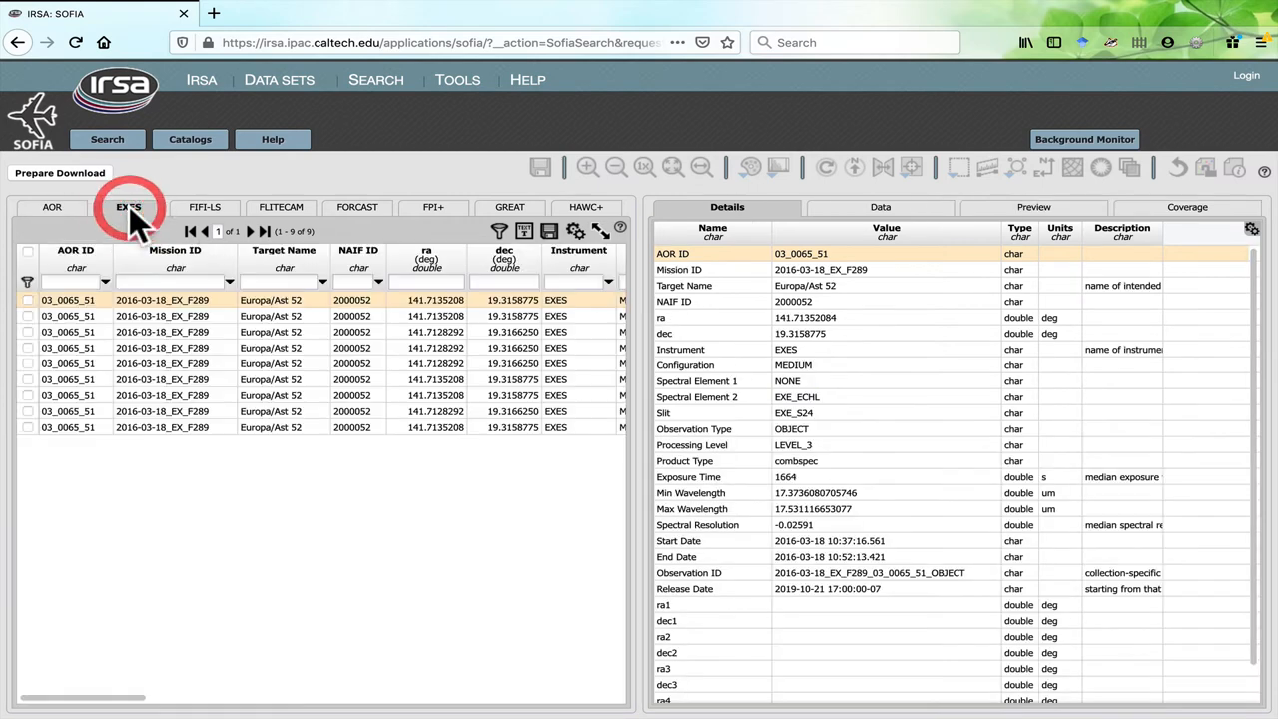
Chart the first EXES observation's extracted spectrum, then return to the full 18-observation AOR list
{"action": "left_click", "coordinate": [879, 206]}
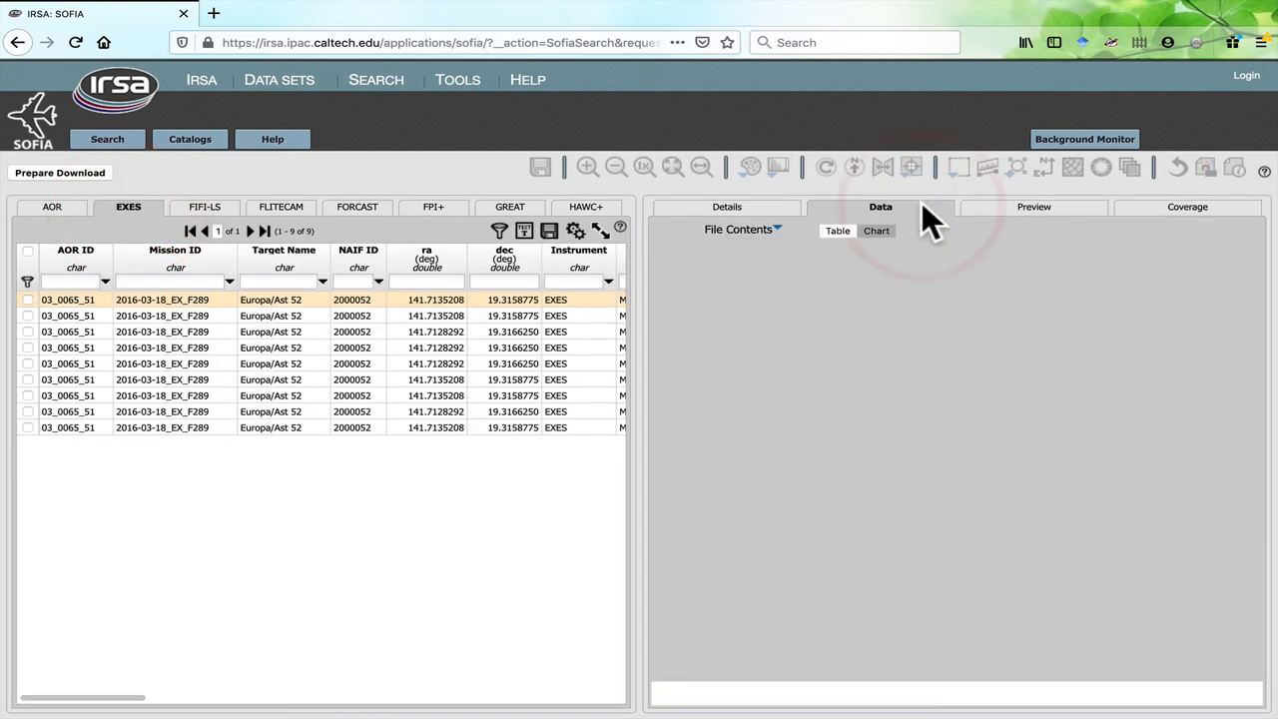
{"action": "left_click", "coordinate": [875, 232]}
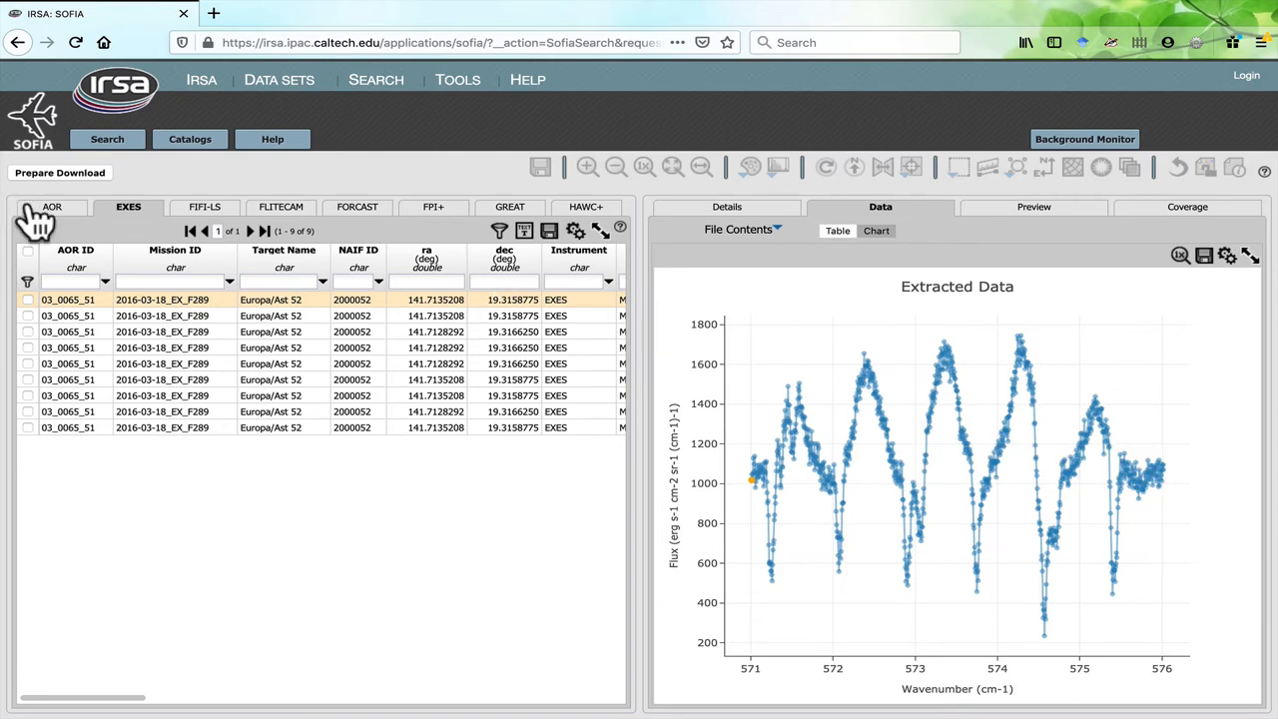
{"action": "left_click", "coordinate": [52, 205]}
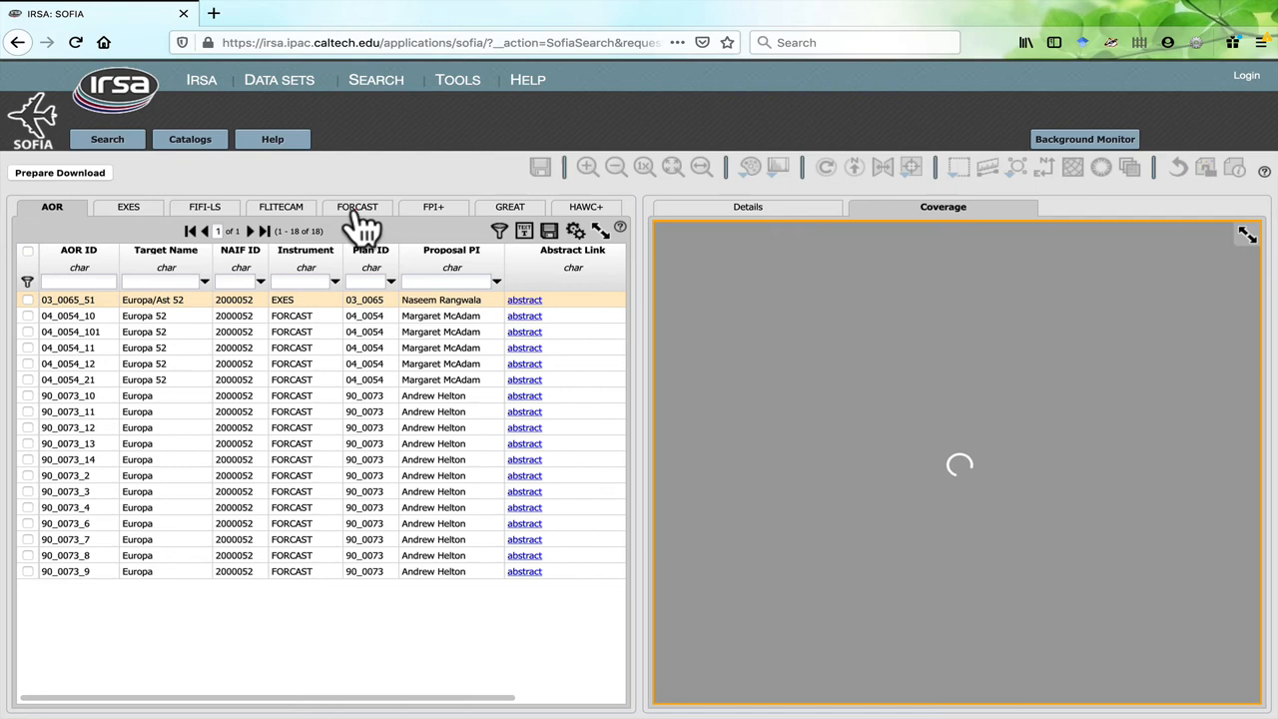
Show the 60 FORCAST observations with the first one's flux-versus-wavelength spectrum charted
{"action": "left_click", "coordinate": [355, 206]}
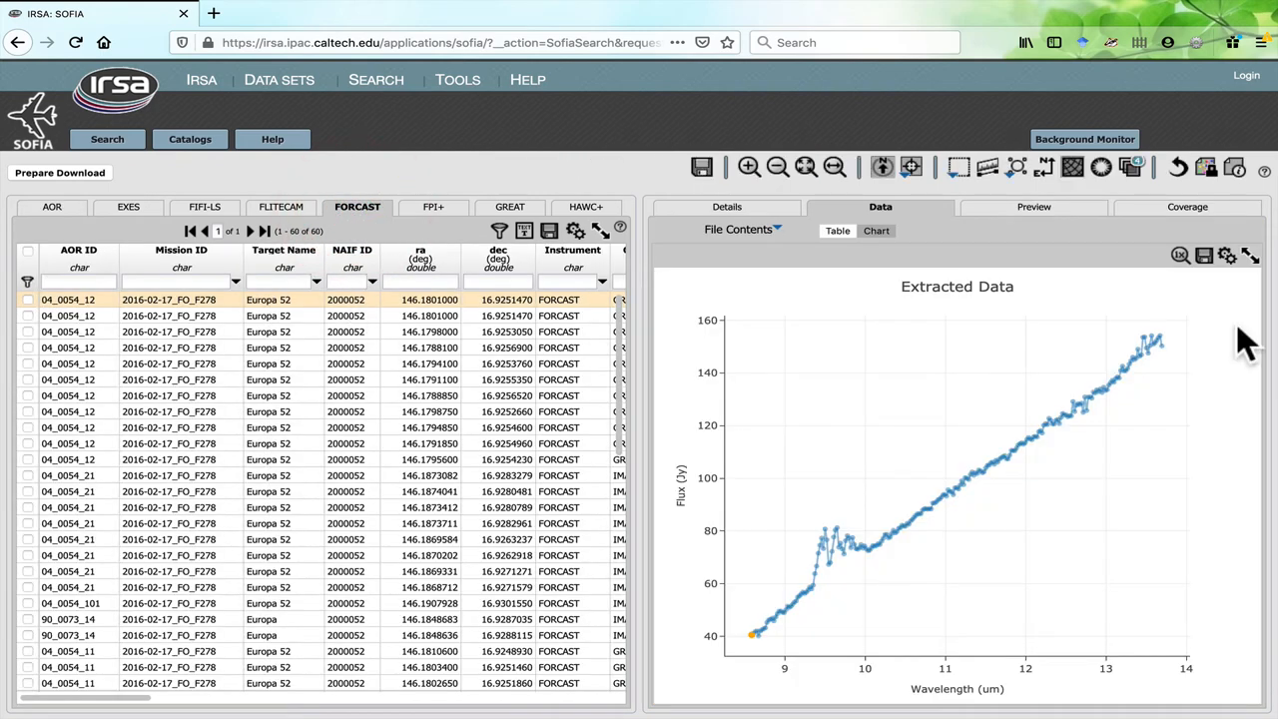
{"action": "mouse_move", "coordinate": [1168, 329]}
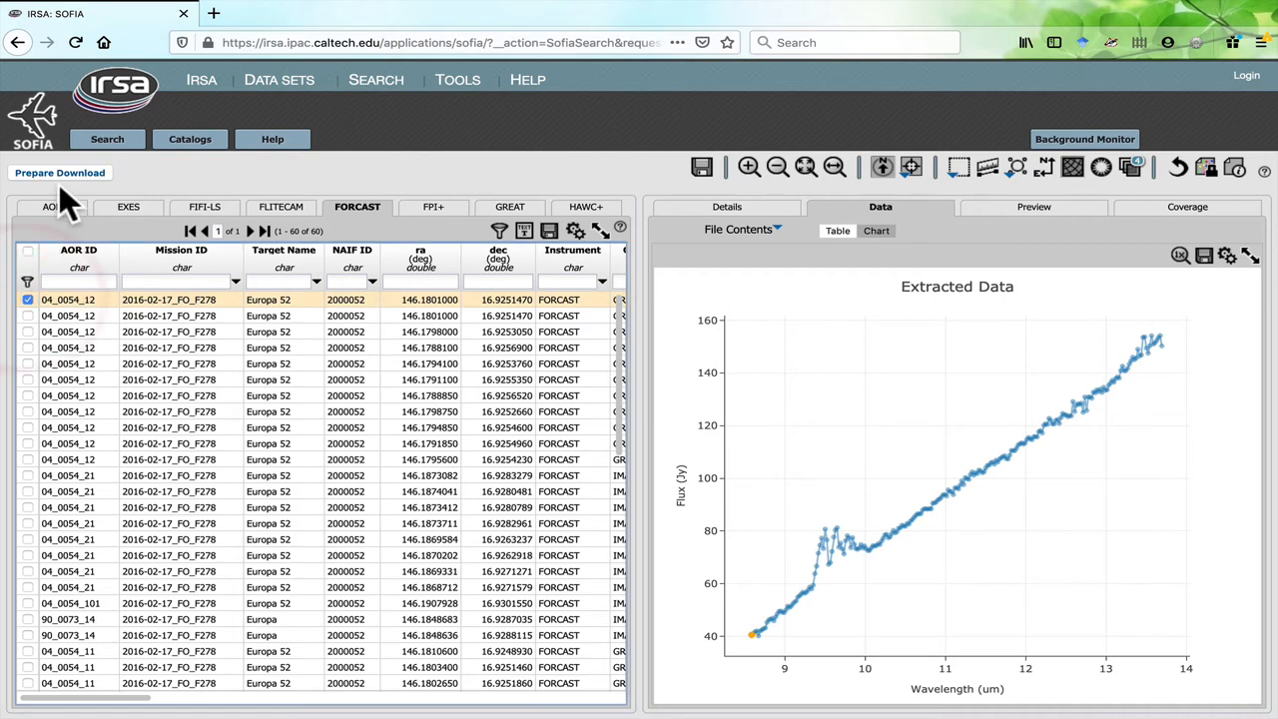
Review the Image Download Options for the FORCAST files, cancel, and return to the search form for a Precovery search
{"action": "left_click", "coordinate": [60, 172]}
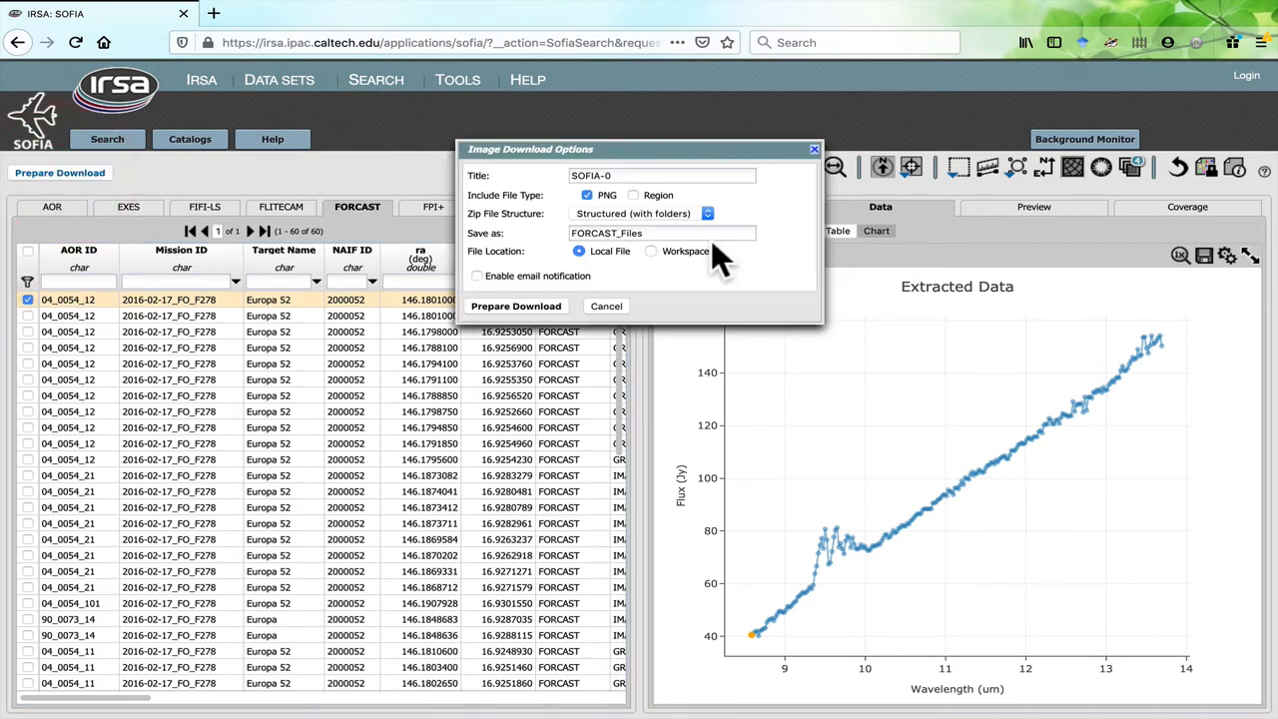
{"action": "left_click", "coordinate": [879, 206]}
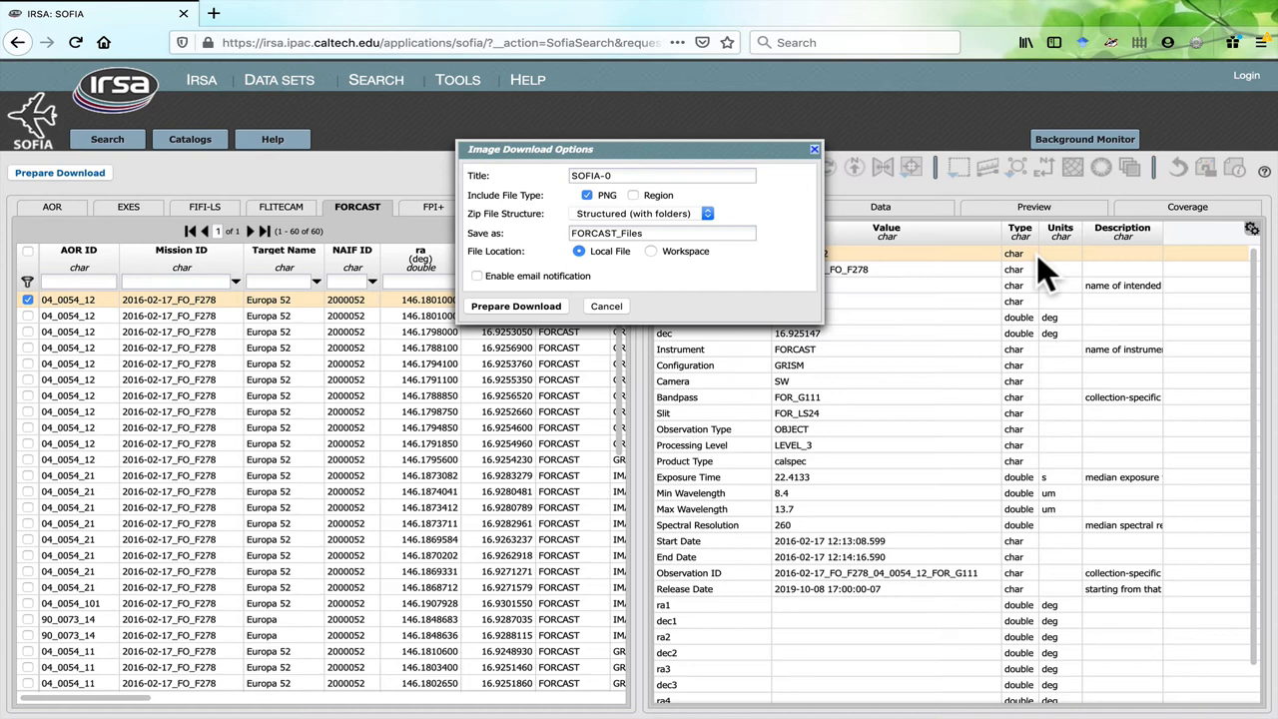
{"action": "left_click", "coordinate": [607, 305]}
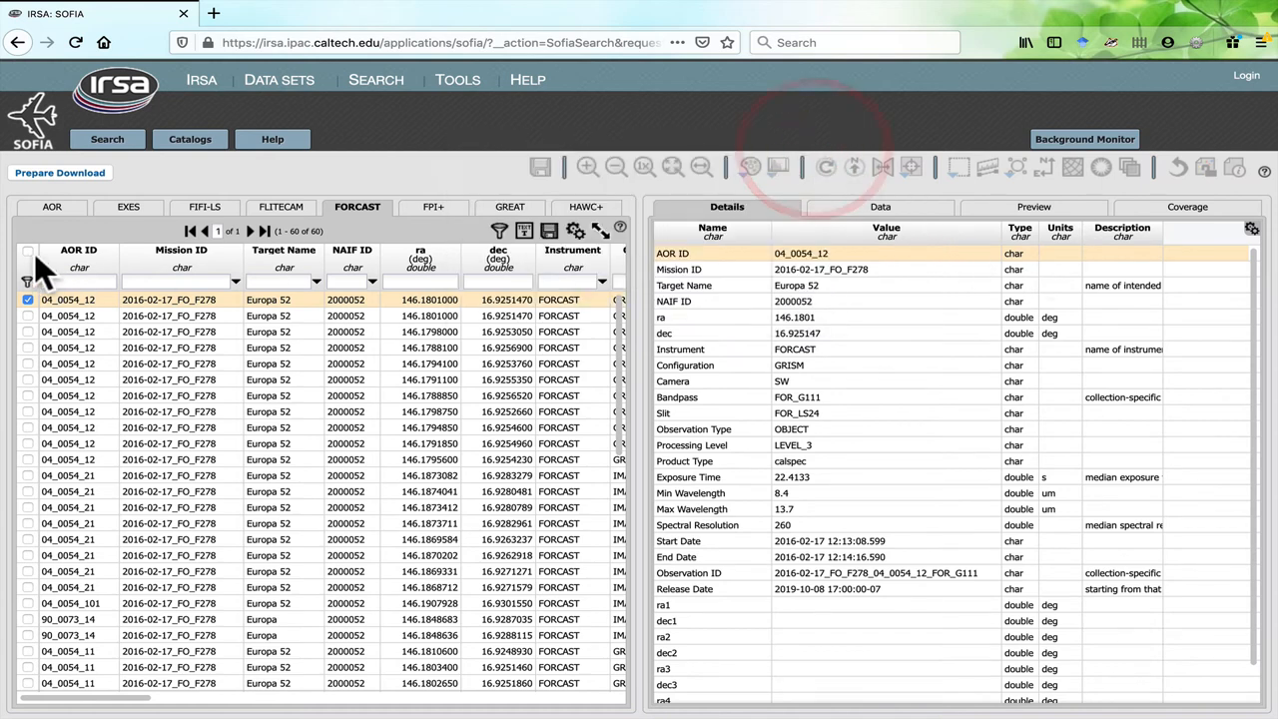
{"action": "left_click", "coordinate": [28, 271]}
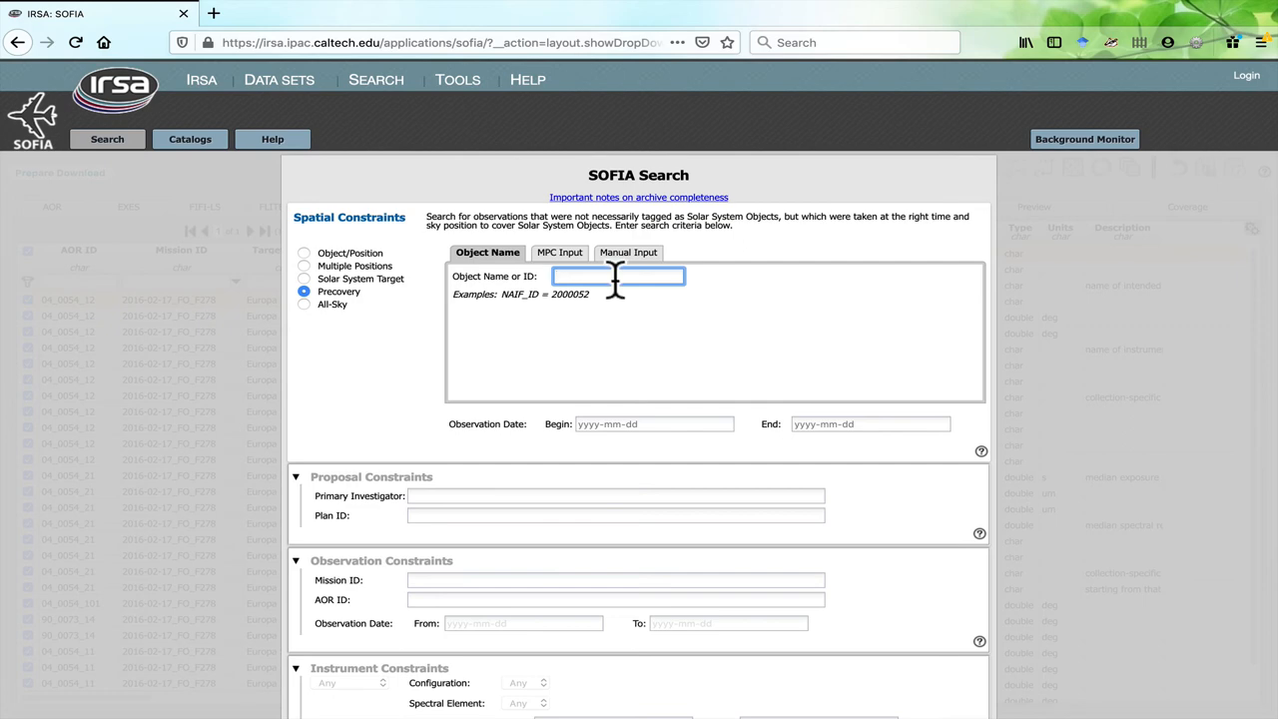
Compare MPC one-line and manual orbital-element entry, leaving the precovery input on MPC one-line for an asteroid
{"action": "left_click", "coordinate": [559, 251]}
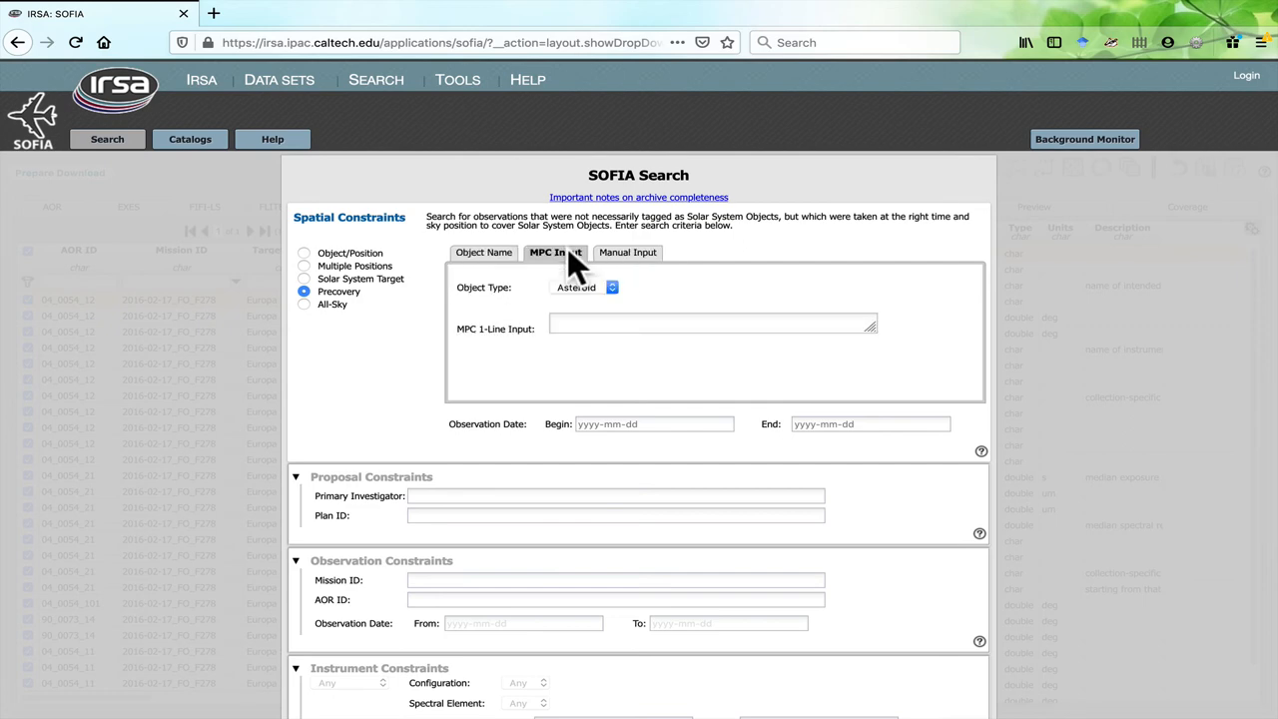
{"action": "left_click", "coordinate": [625, 252]}
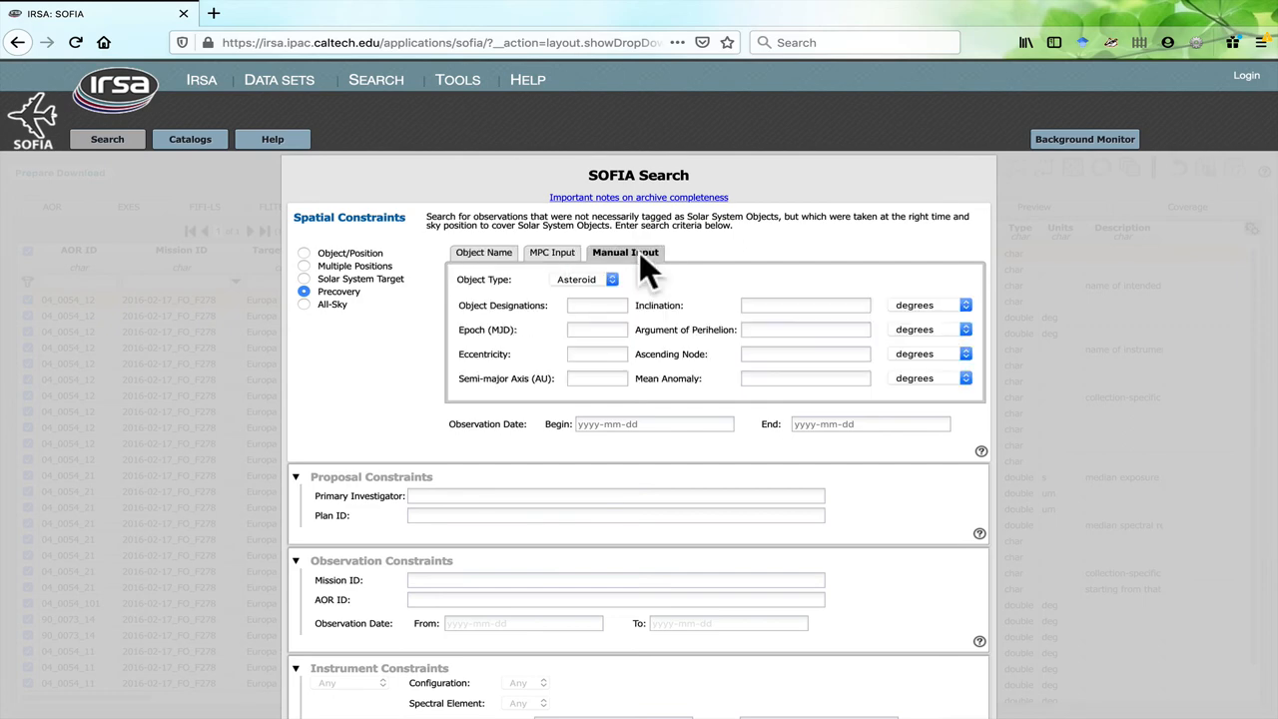
{"action": "left_click", "coordinate": [552, 252]}
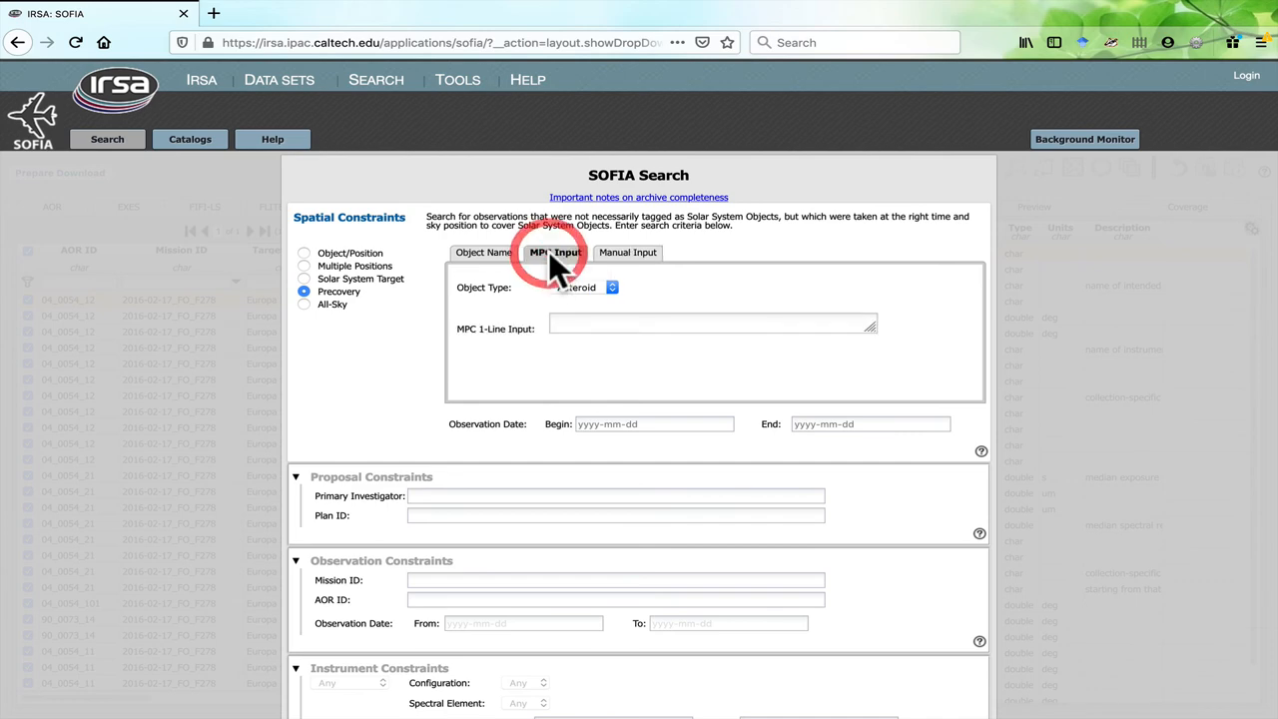